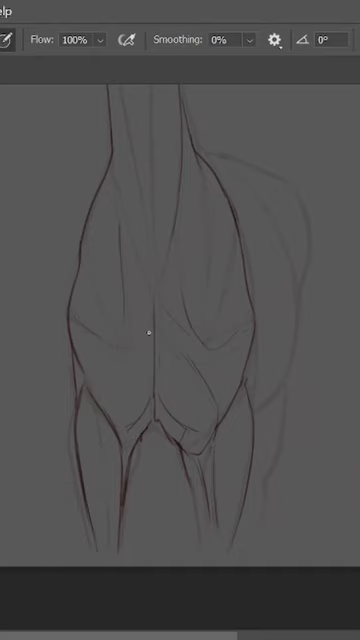
# - Undo the last brush stroke on the horse line art with Ctrl+Z
pyautogui.press('ctrl+z')
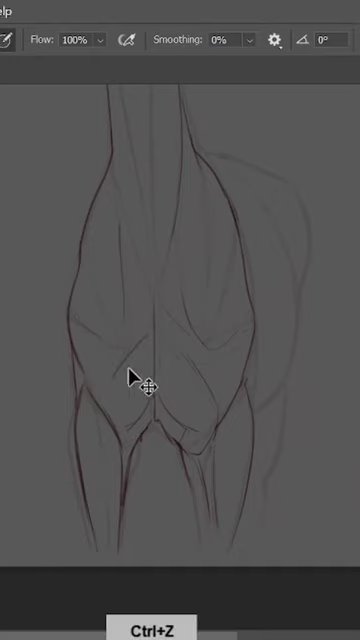